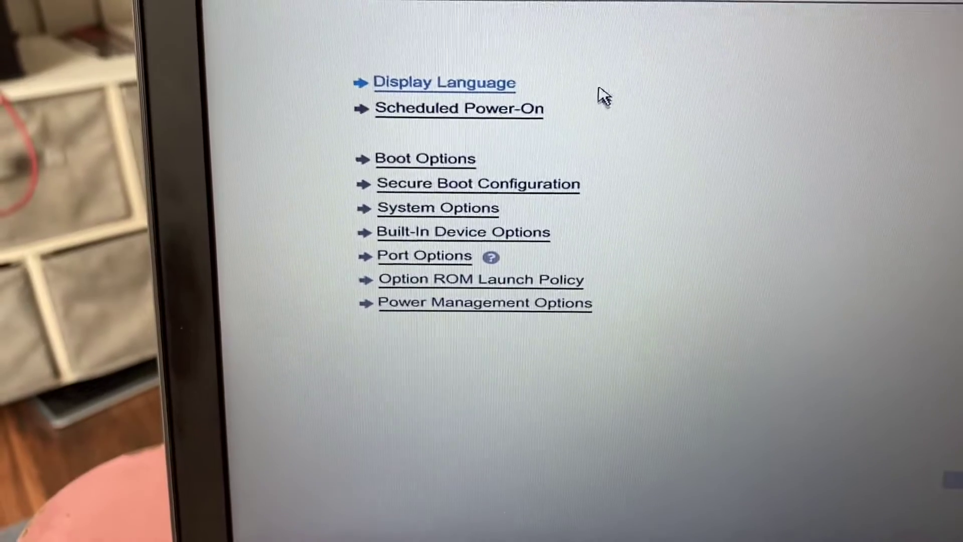
# Show the Boot Options page with Fast Boot, USB Storage Boot and startup delay settings
pyautogui.click(425, 158)
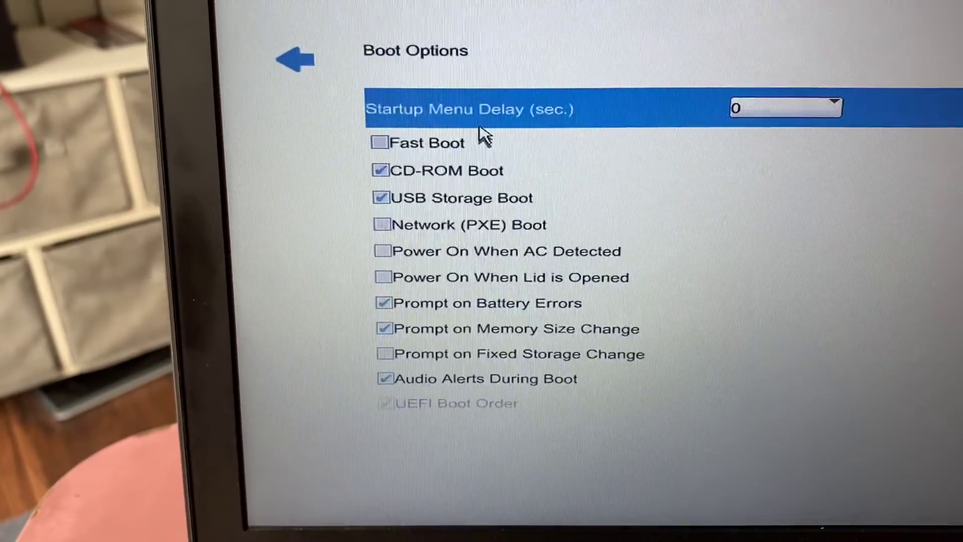